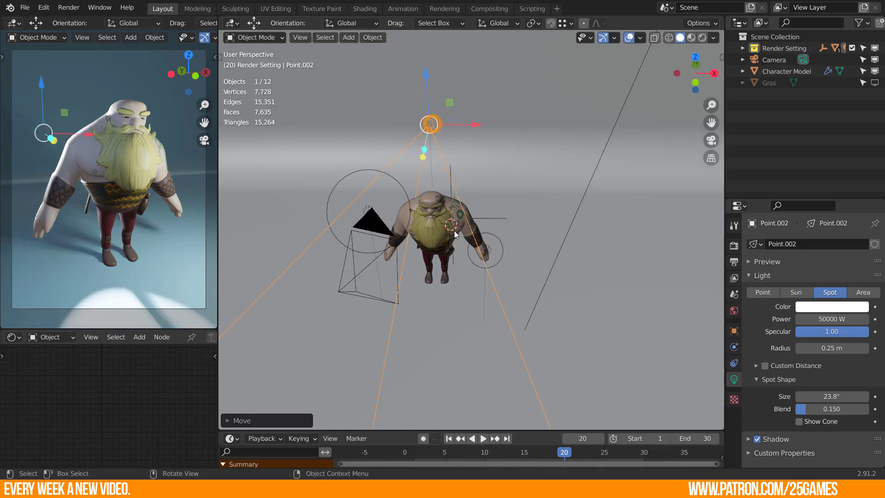
- Orbit the viewport toward the camera so it can be selected
drag(451, 237, 446, 242)
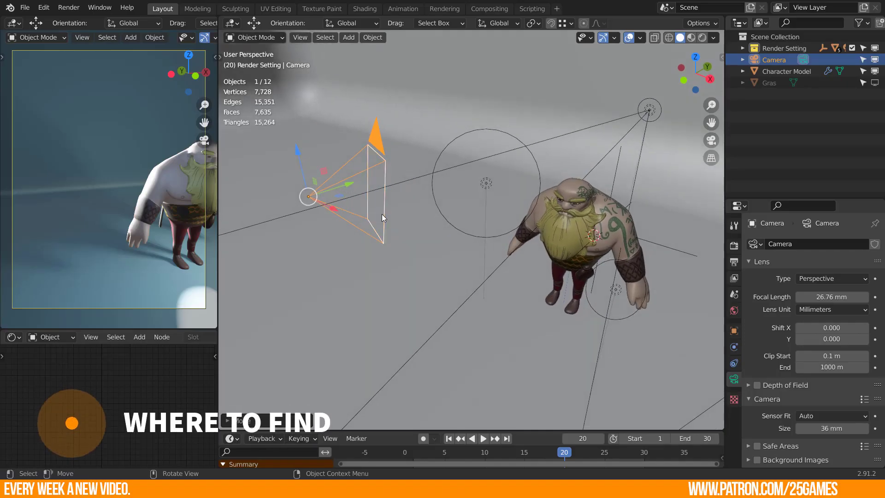
- Show the camera's Object Constraint properties with the Add Object Constraint list
click(732, 363)
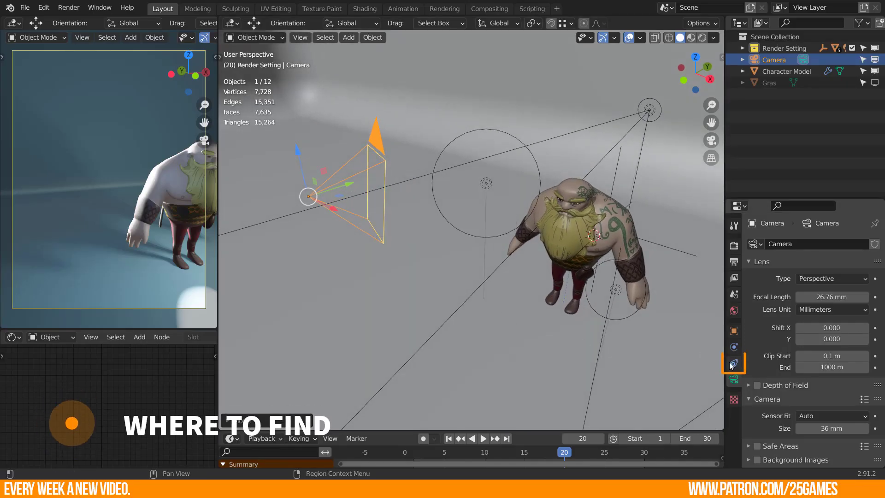
click(733, 363)
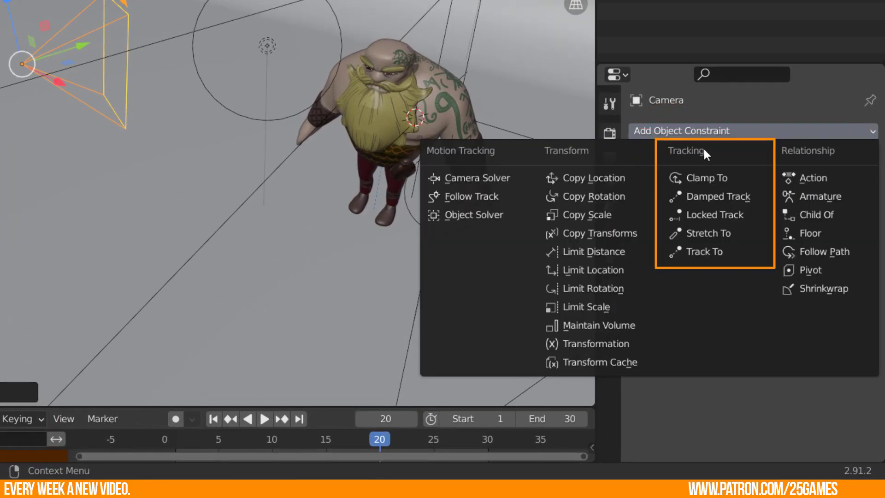
mouse_move(707, 251)
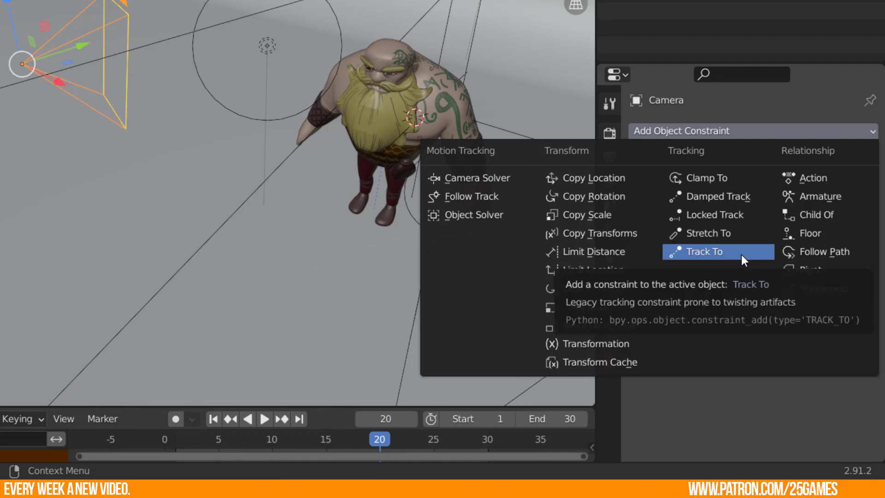
- Add a Track To constraint to the camera and begin choosing its Target object
click(704, 250)
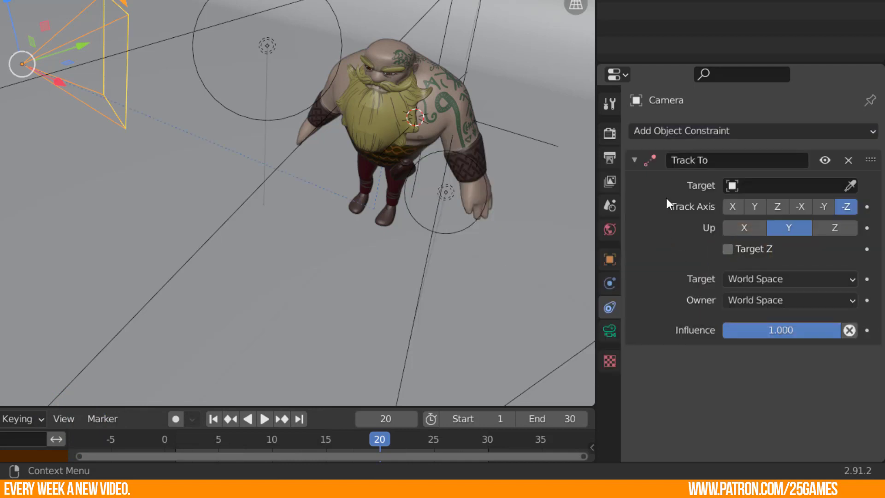
mouse_move(700, 188)
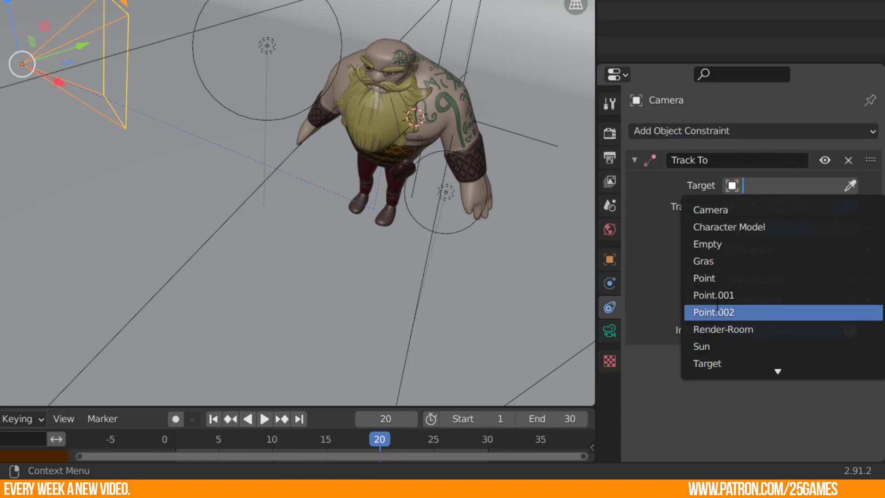
click(713, 311)
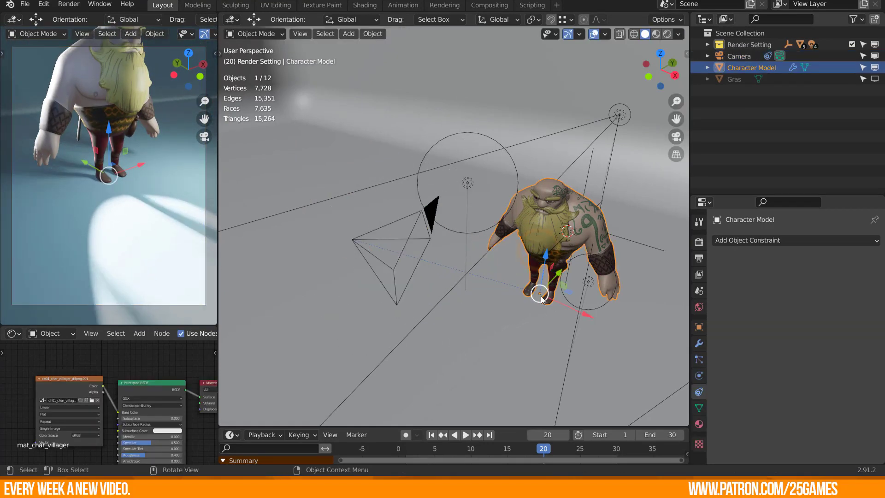
drag(542, 298, 448, 286)
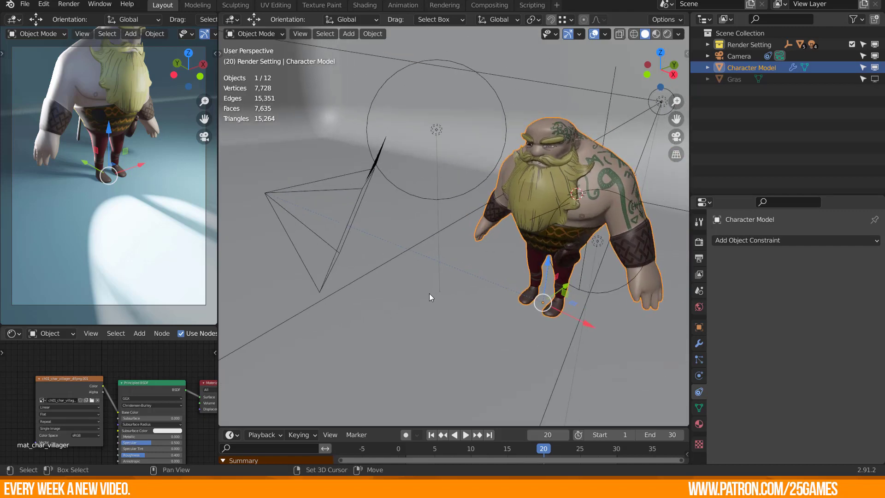
- Add a cube and an empty, moving the empty up to the character's head
click(349, 34)
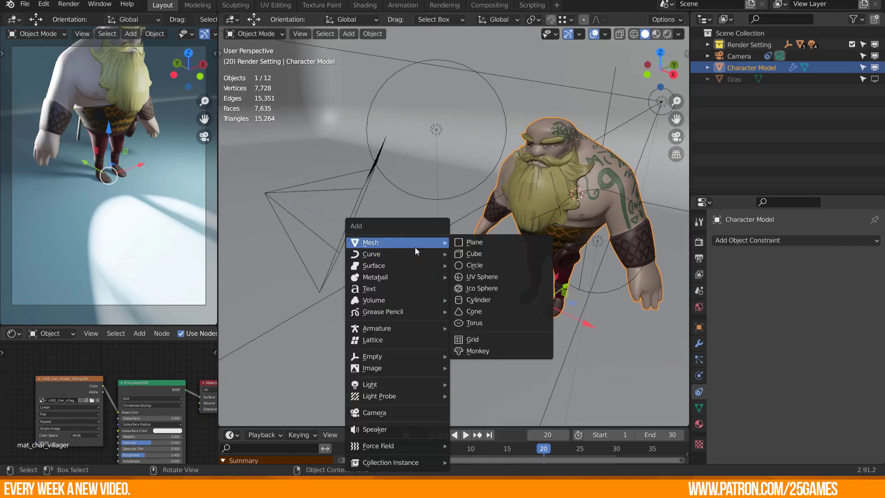
click(472, 253)
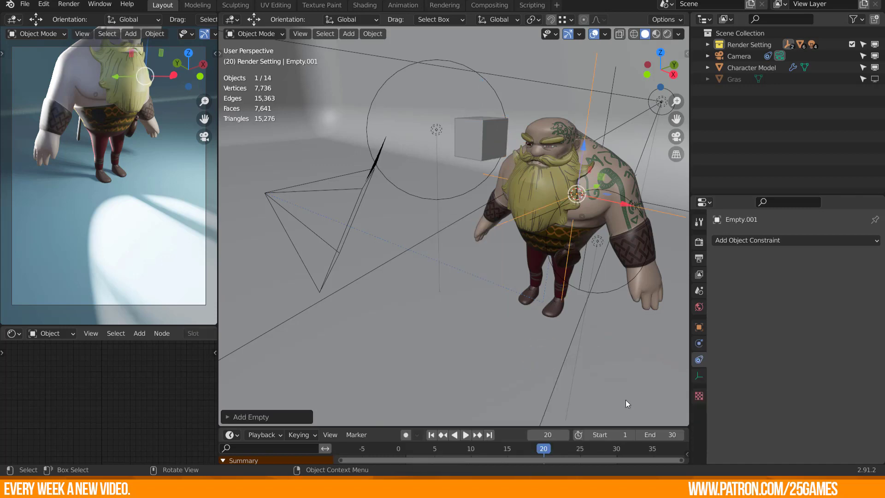
drag(572, 194, 580, 72)
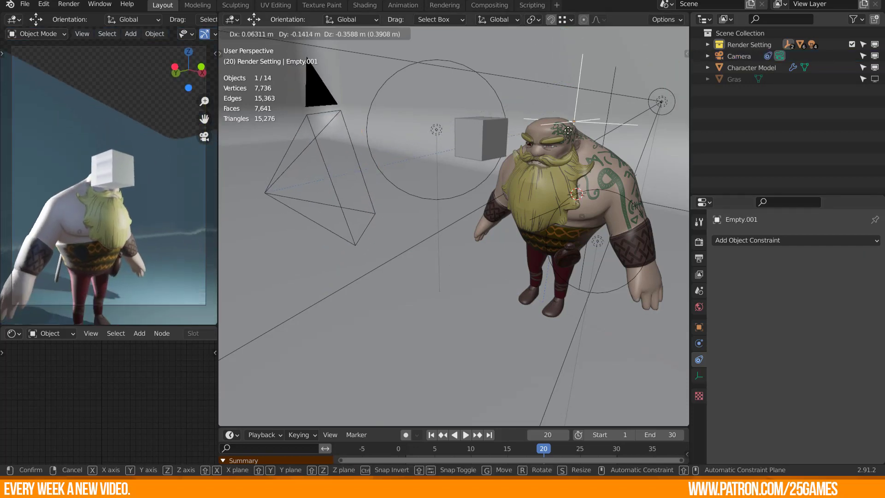
drag(573, 130, 601, 147)
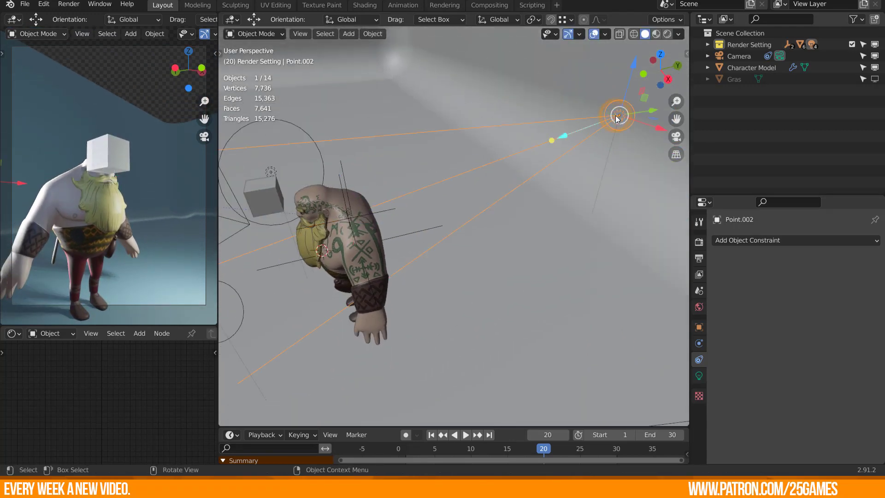
- Select the light and render a test image still showing the pink cube
click(860, 276)
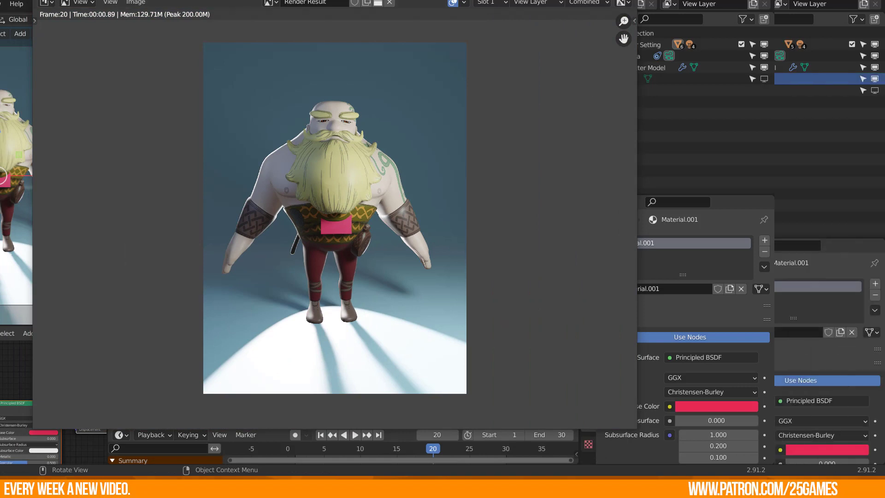
- Enable the Outliner render toggles and disable the Cube's render visibility
click(854, 18)
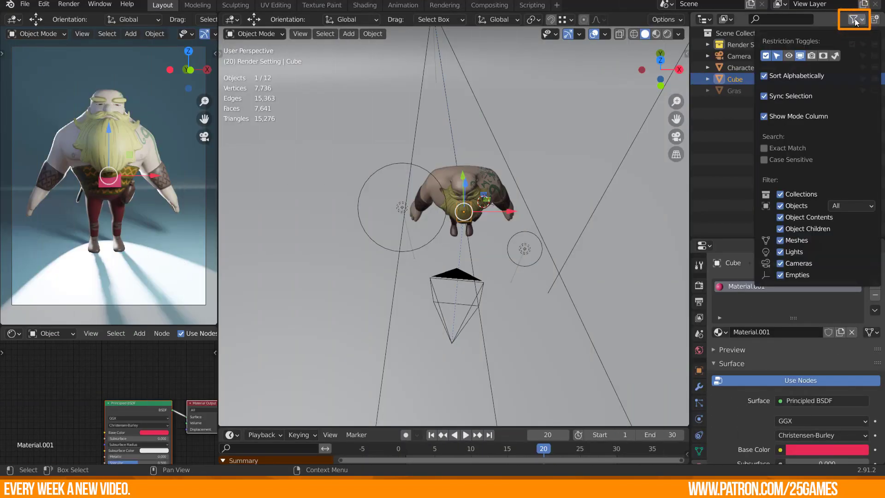
mouse_move(811, 55)
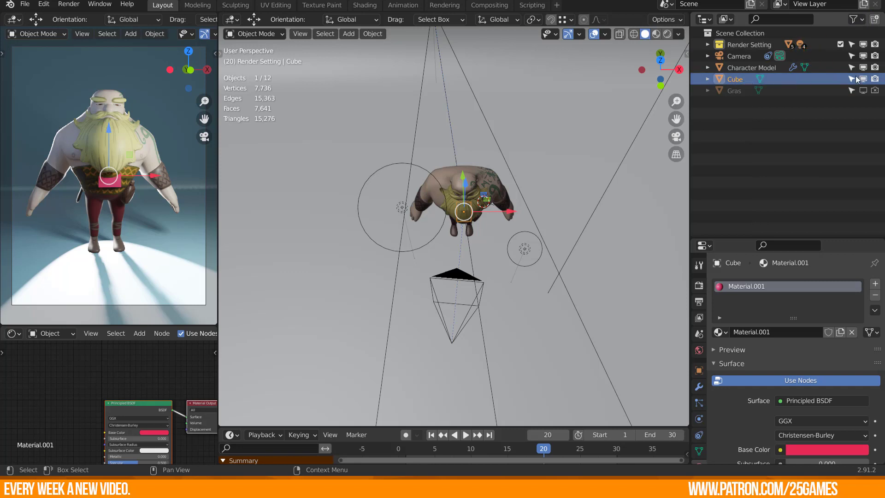
click(862, 78)
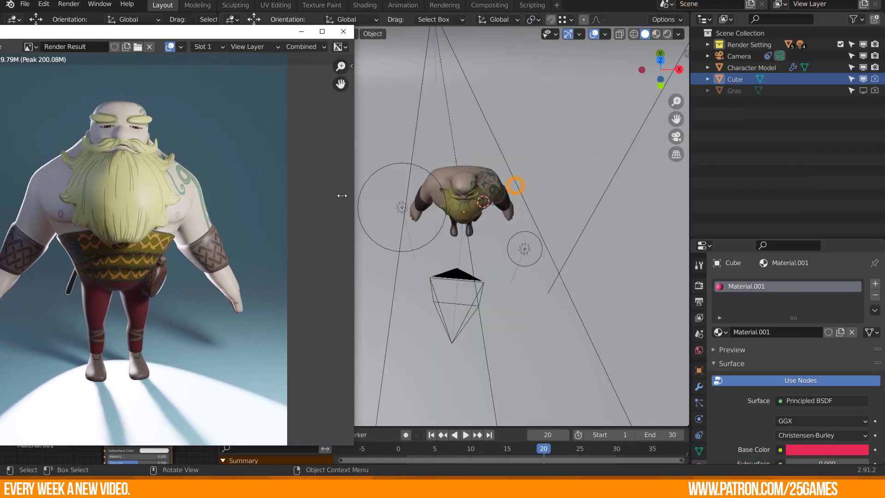
- Close the Render Result window and stop the animation playback
click(738, 55)
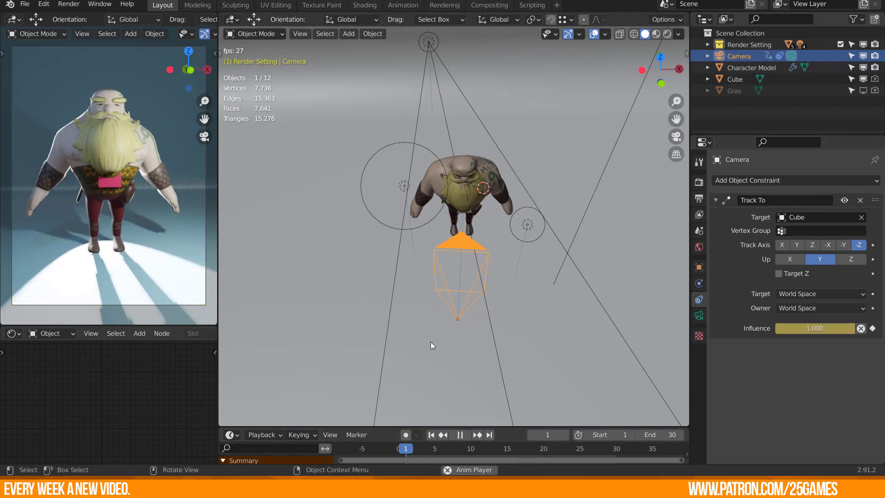
click(460, 434)
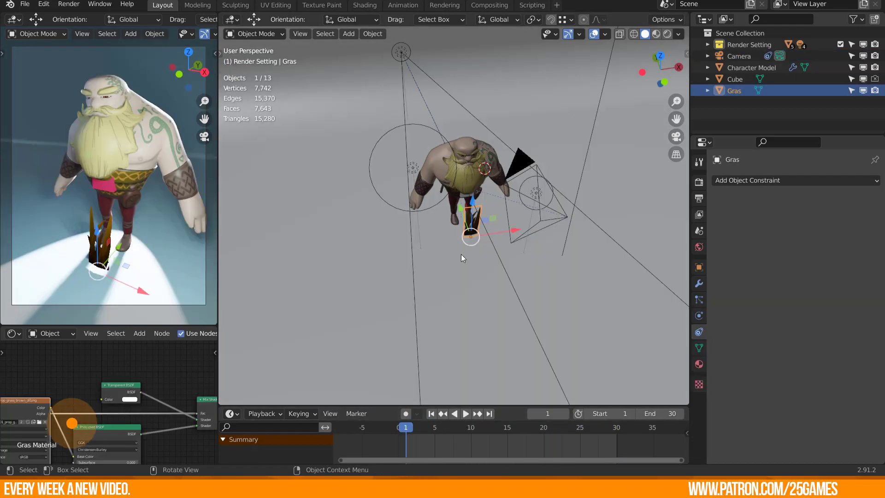
- Aim the Gras plane's Track To at the Camera and move the camera to test it
key(r)
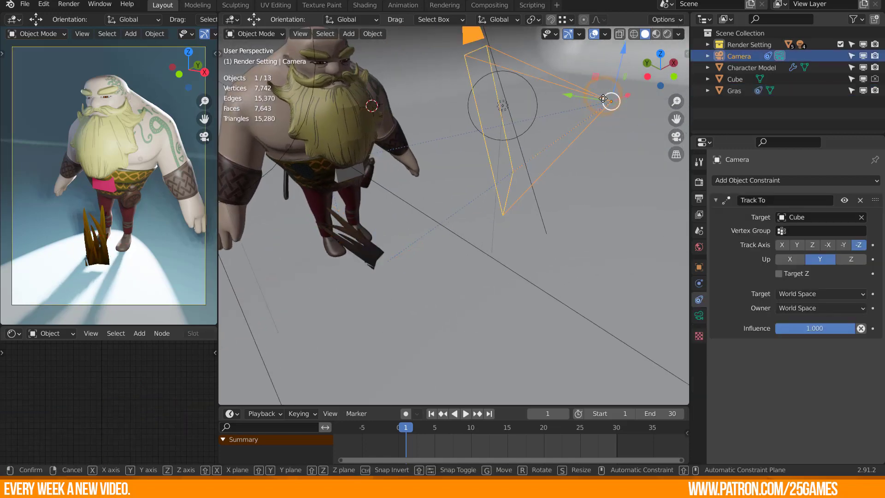
drag(604, 99, 504, 360)
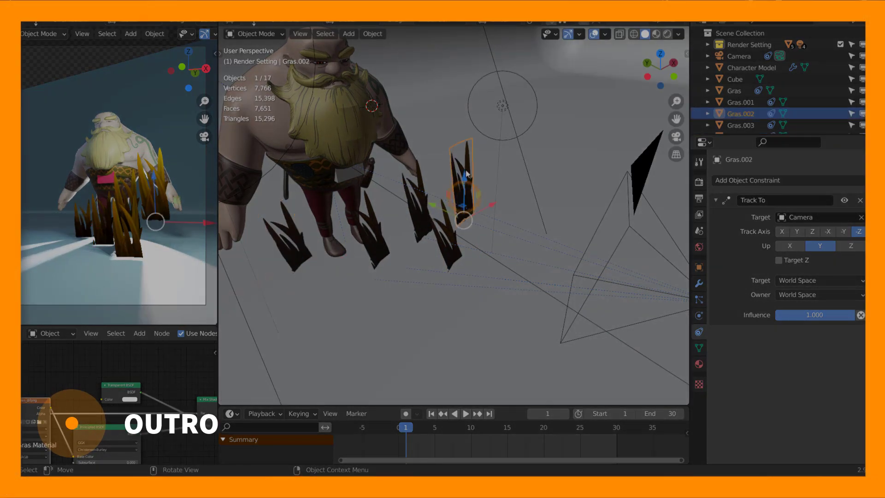
- Move a grass plane, then grab the camera so the grass turns to face it
click(741, 125)
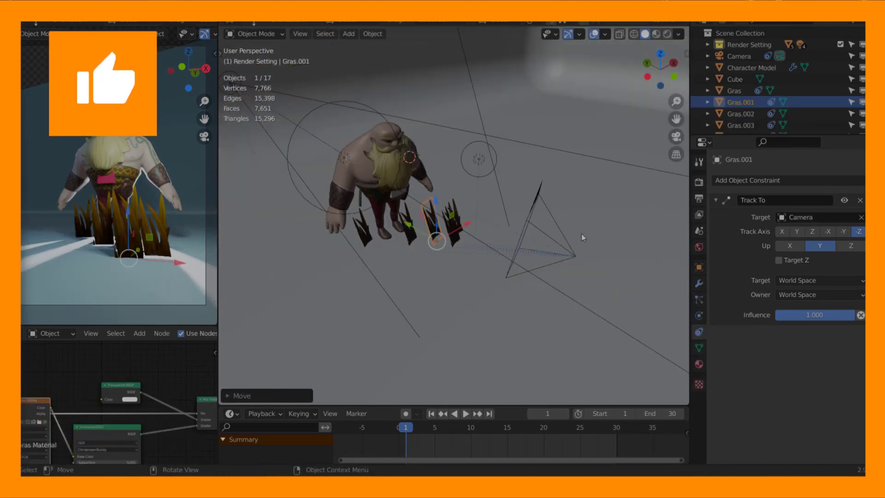
click(739, 57)
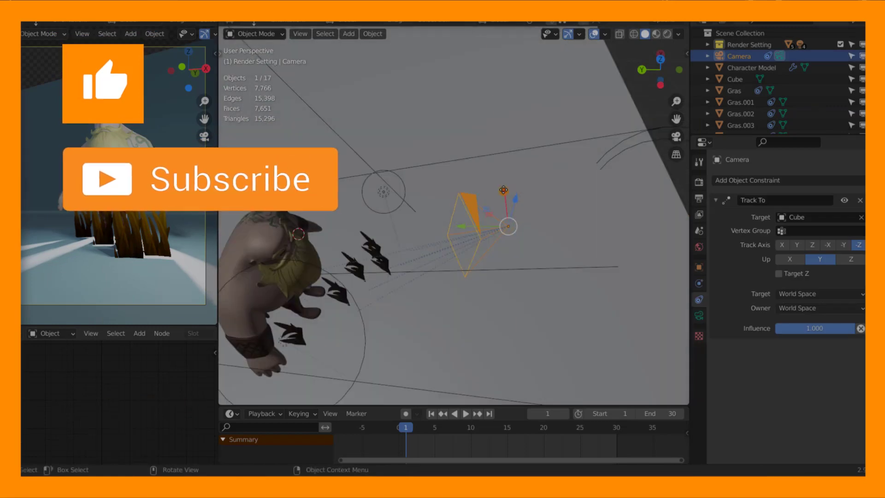
key(g)
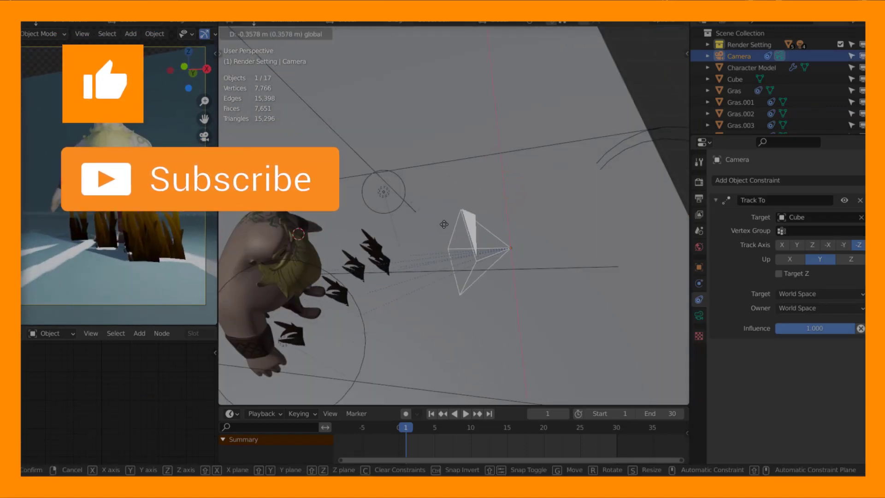